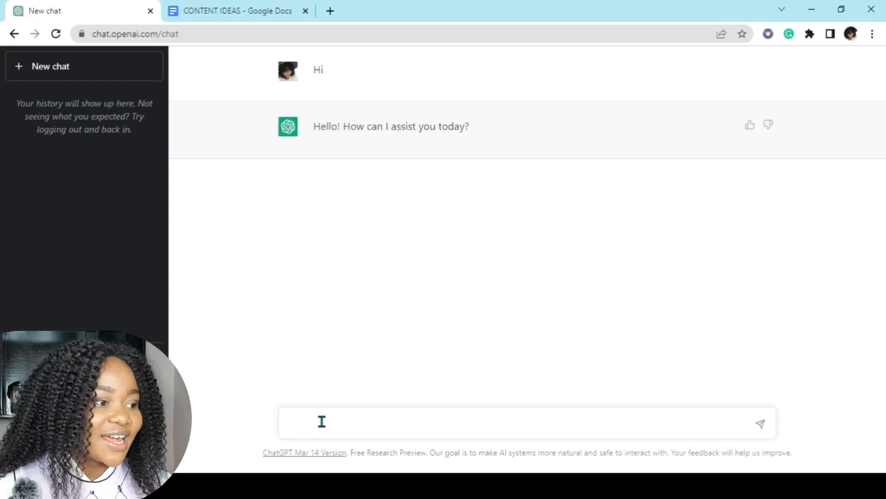
- Write the prompt 'Generate 20 content ideas on personal development for YouTube' in ChatGPT
text(General)
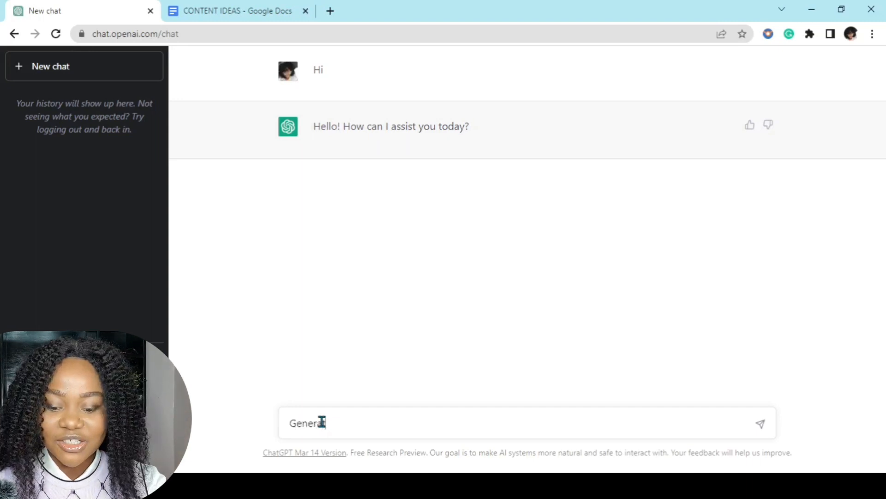
text(te 20 c)
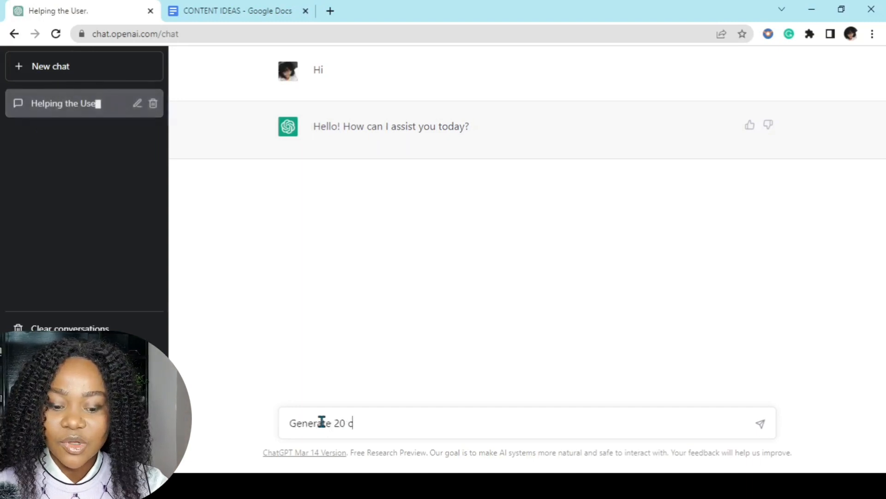
text(ontnet)
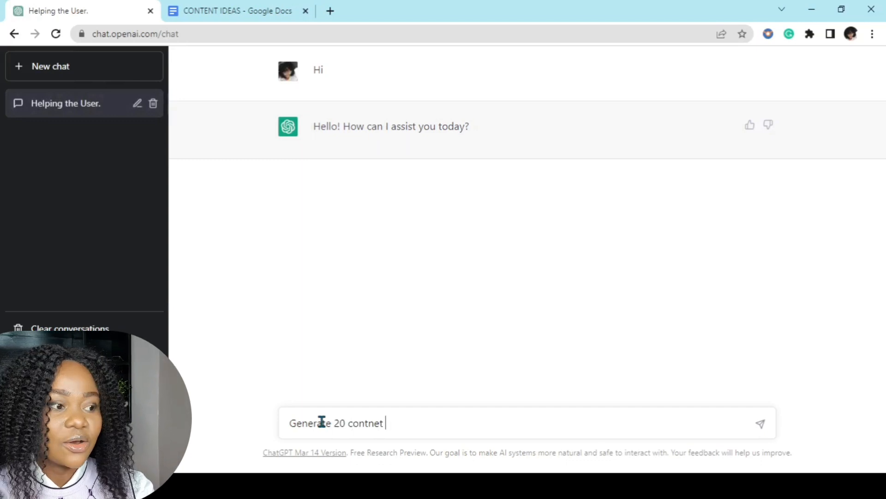
text(content)
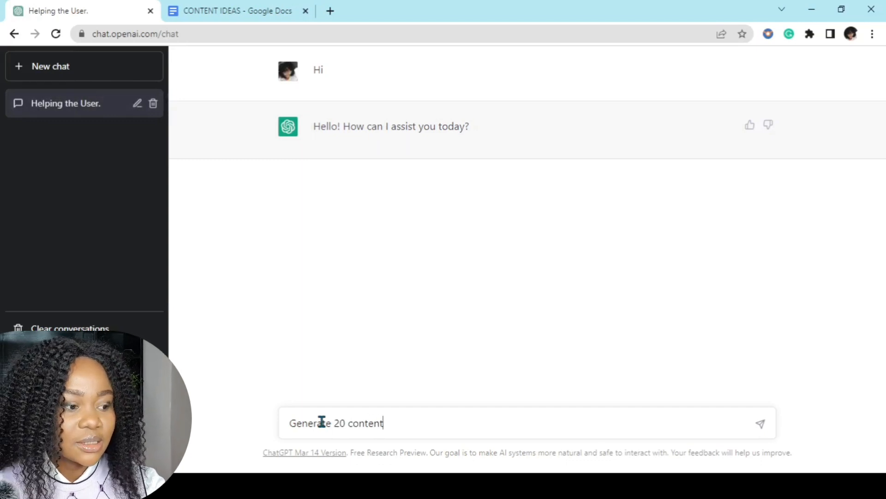
text(idead)
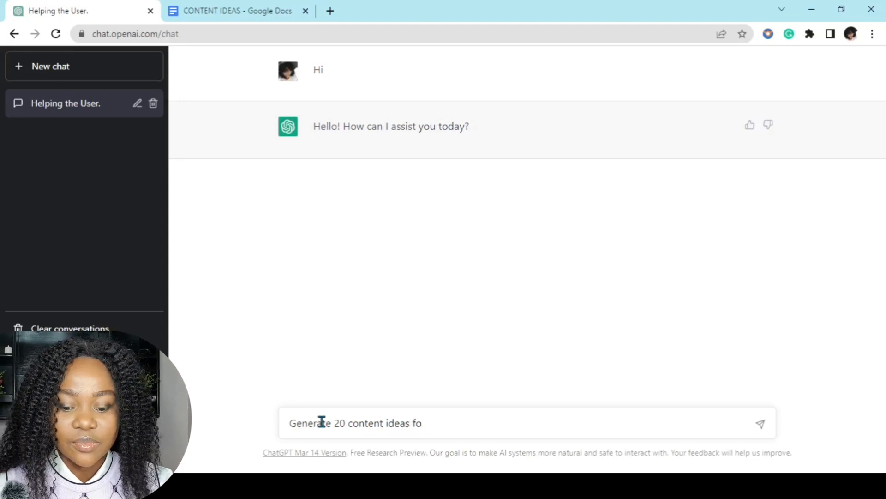
text(on per)
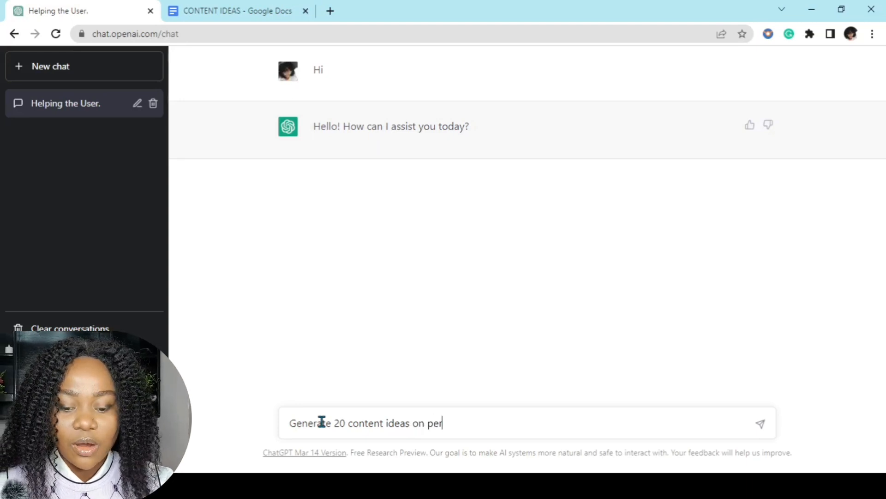
text(sonal dev)
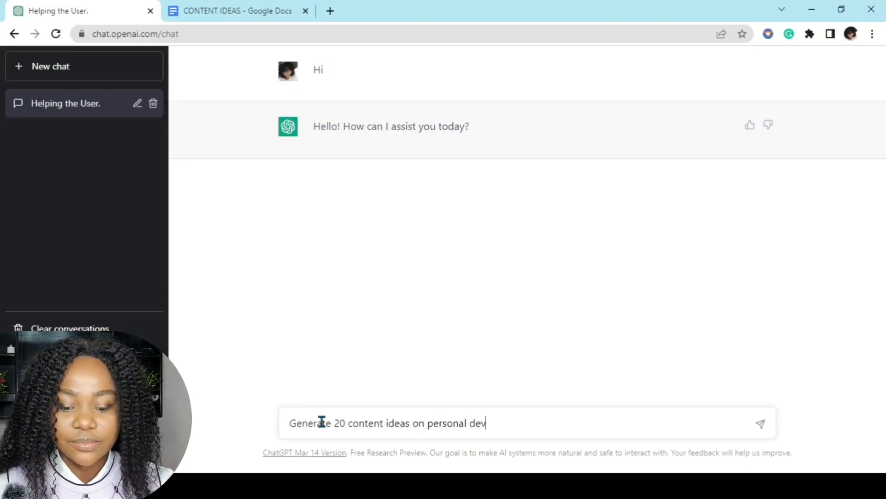
text(elopment)
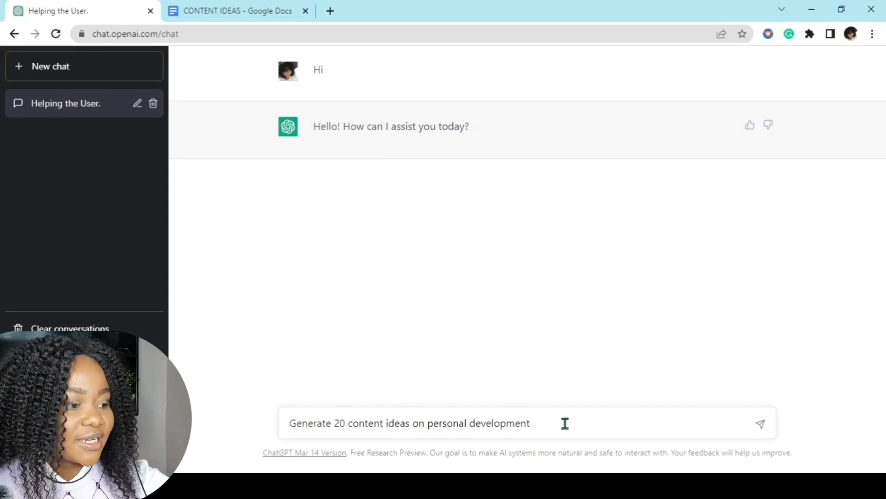
text(for)
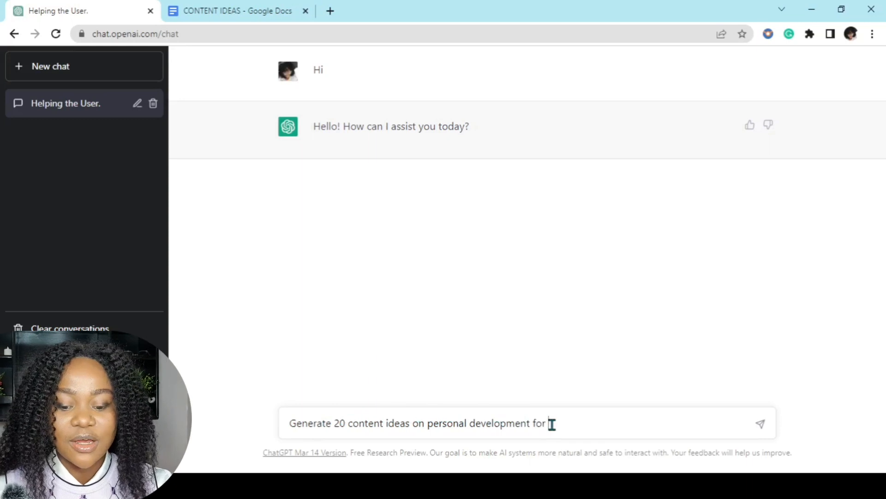
text(Youtube)
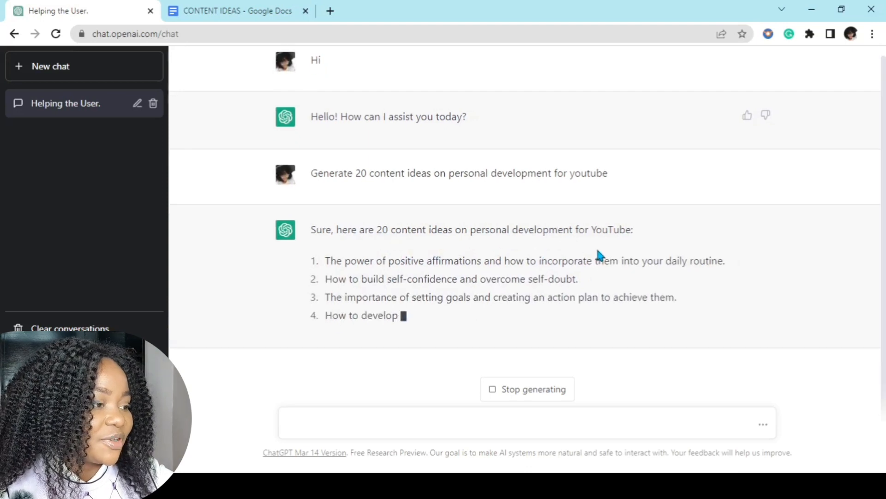
- Scroll through the finished 20-idea reply, then switch to the CONTENT IDEAS document
scroll(down, 3)
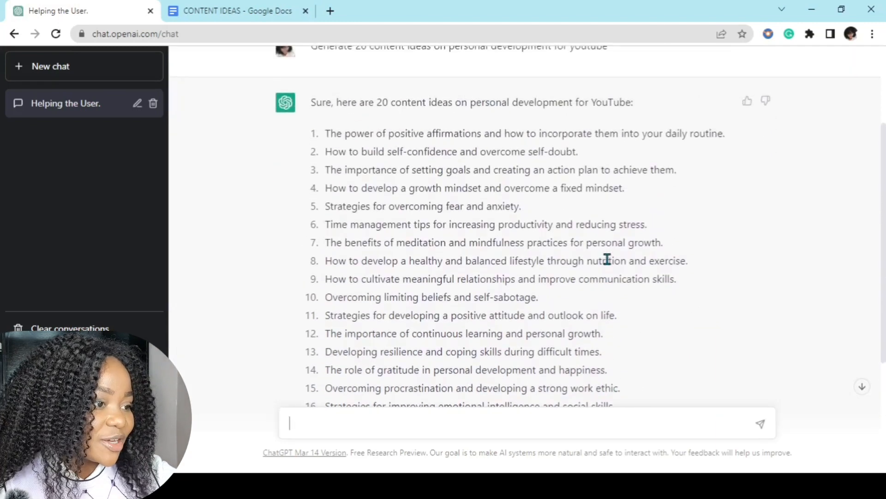
mouse_move(423, 169)
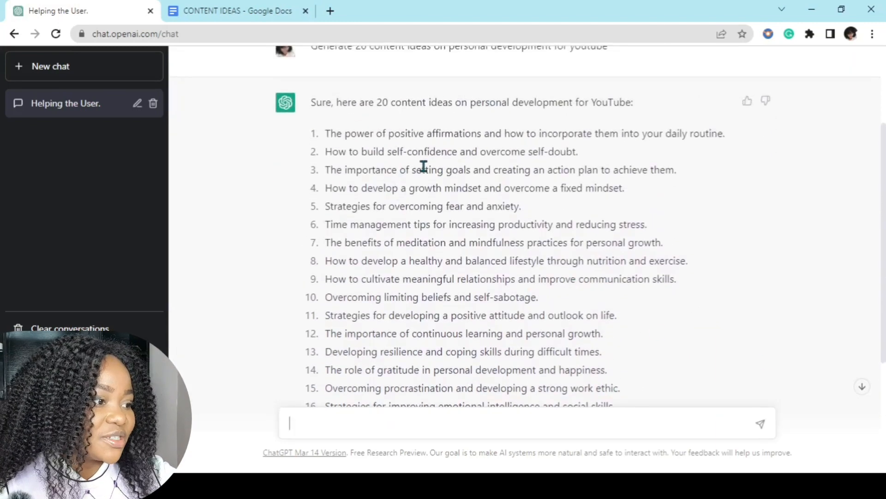
mouse_move(526, 151)
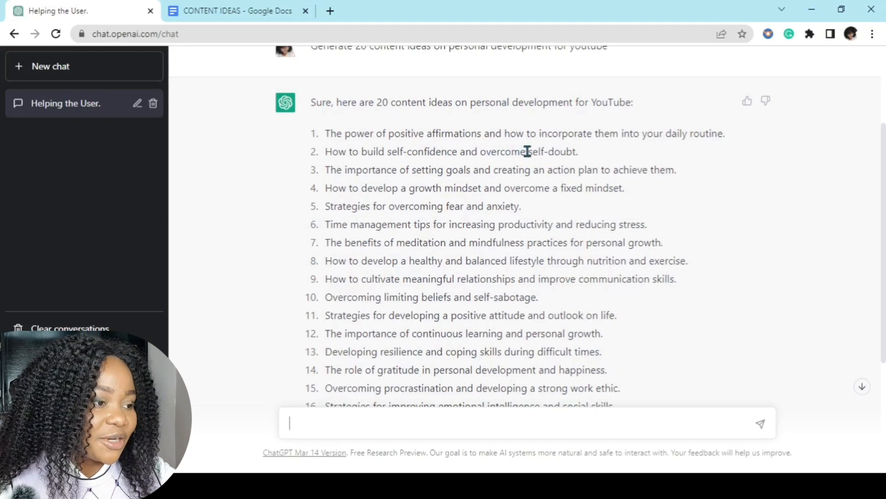
mouse_move(367, 199)
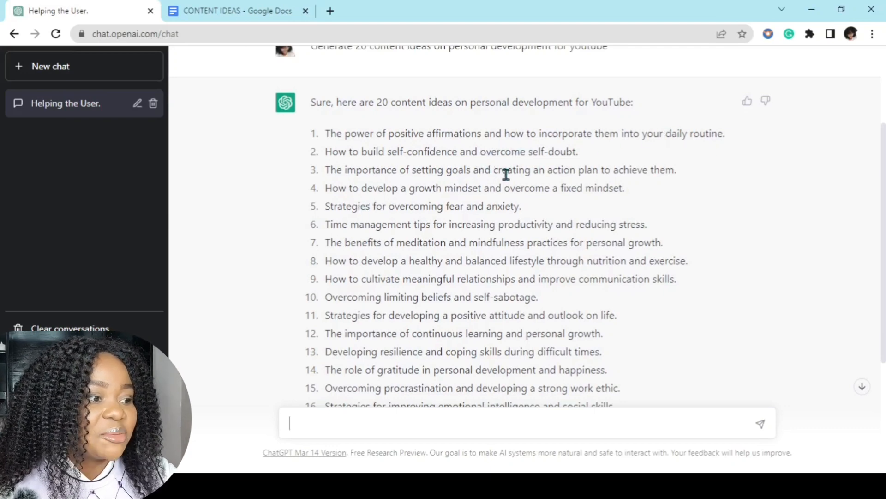
mouse_move(405, 148)
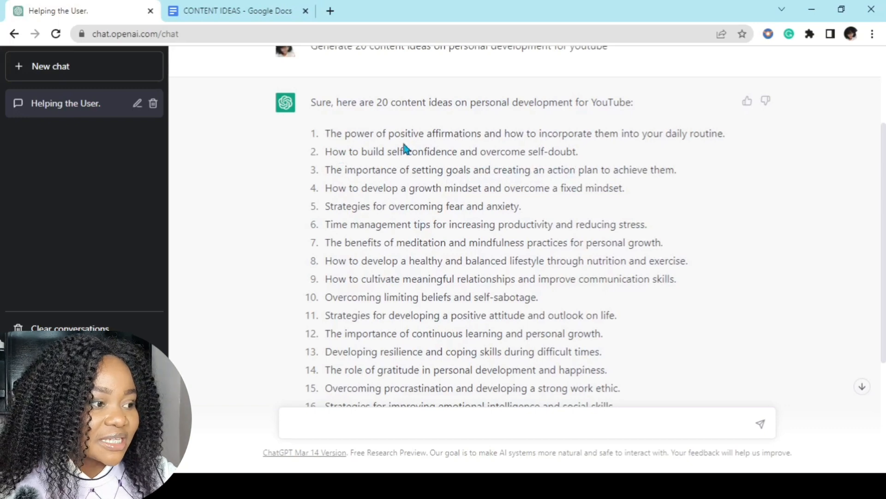
mouse_move(558, 156)
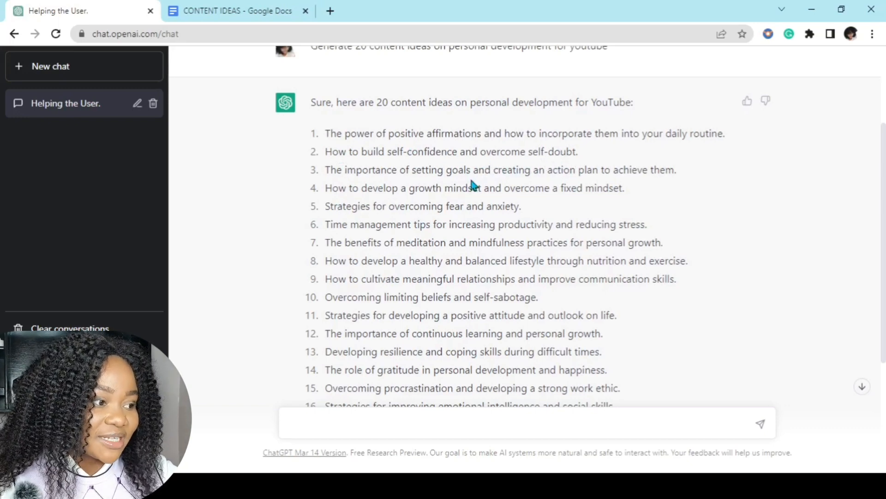
mouse_move(673, 225)
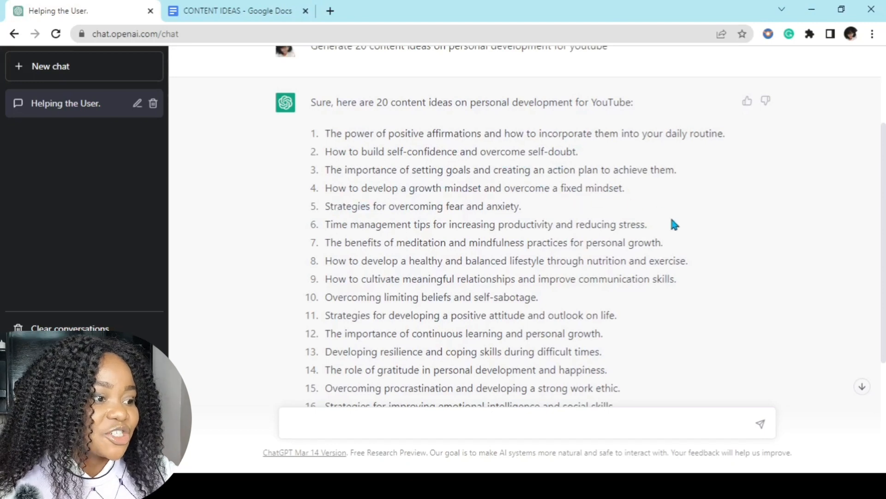
mouse_move(421, 205)
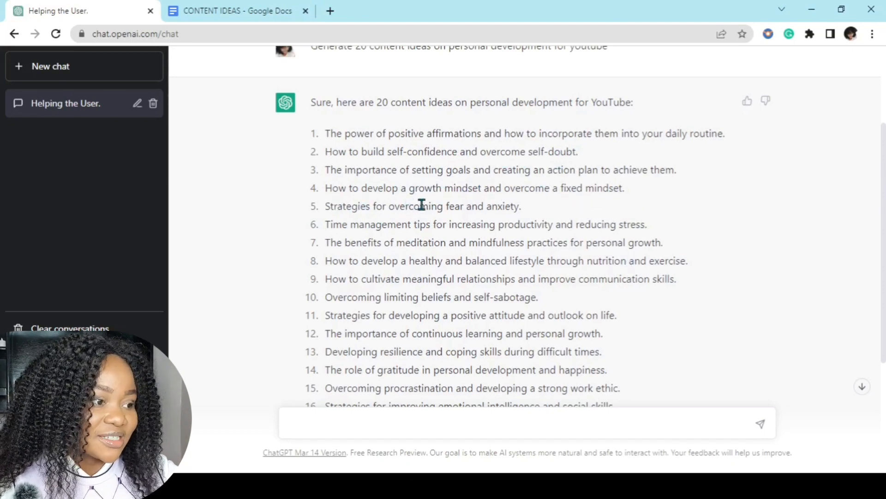
mouse_move(565, 205)
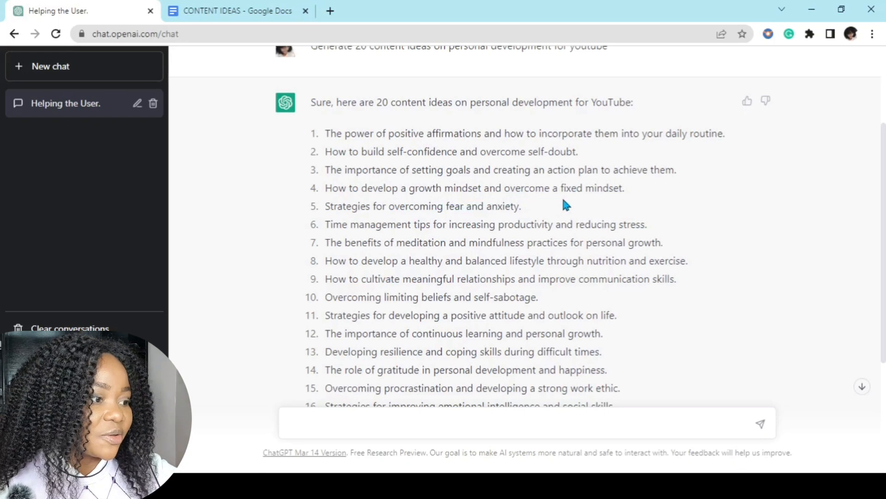
mouse_move(426, 209)
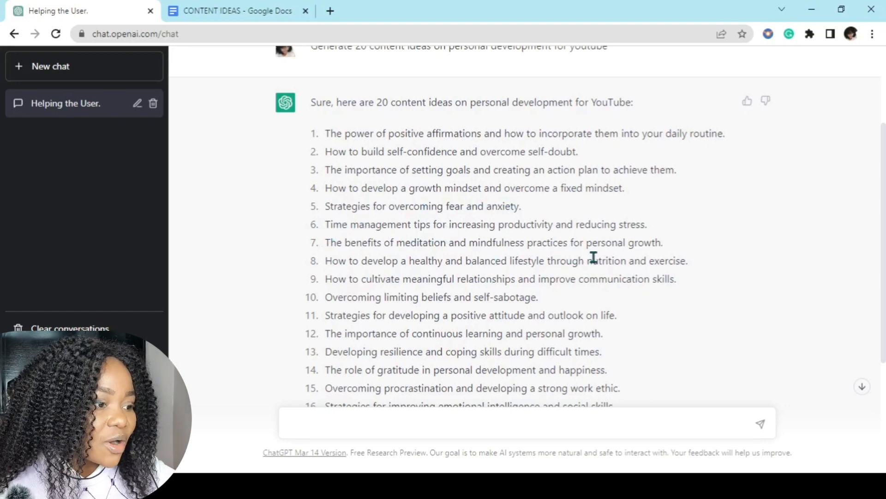
mouse_move(303, 356)
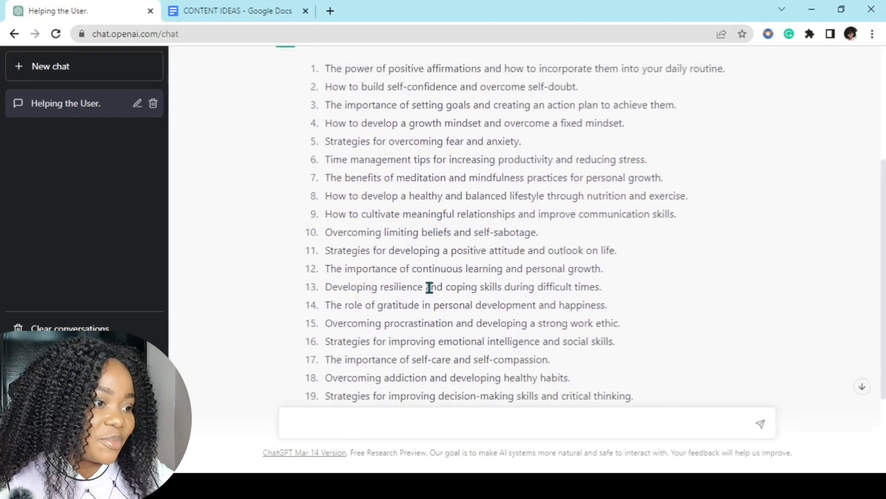
scroll(up, 3)
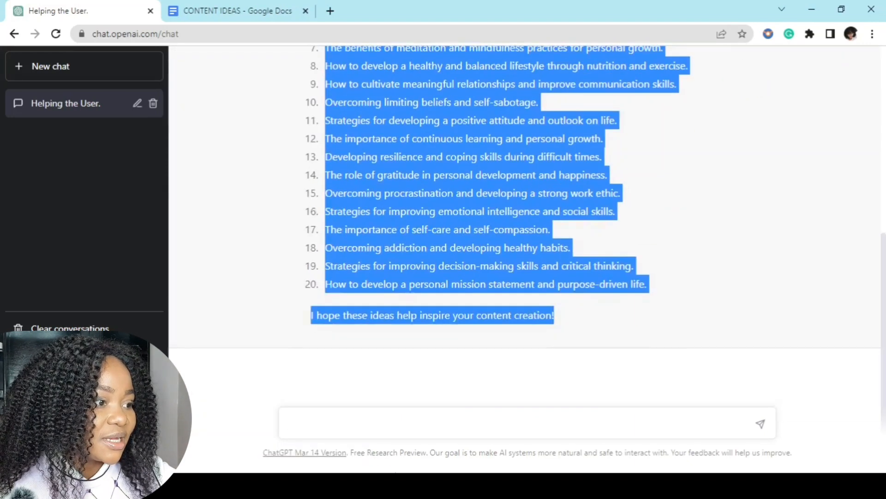
click(237, 10)
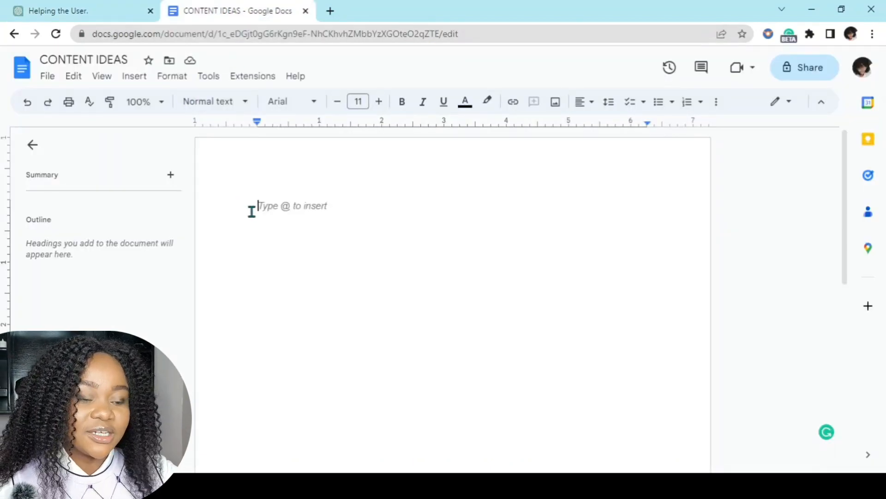
- Add the heading PERSONAL DEVELOPMENT at the top of the document
text(PERS)
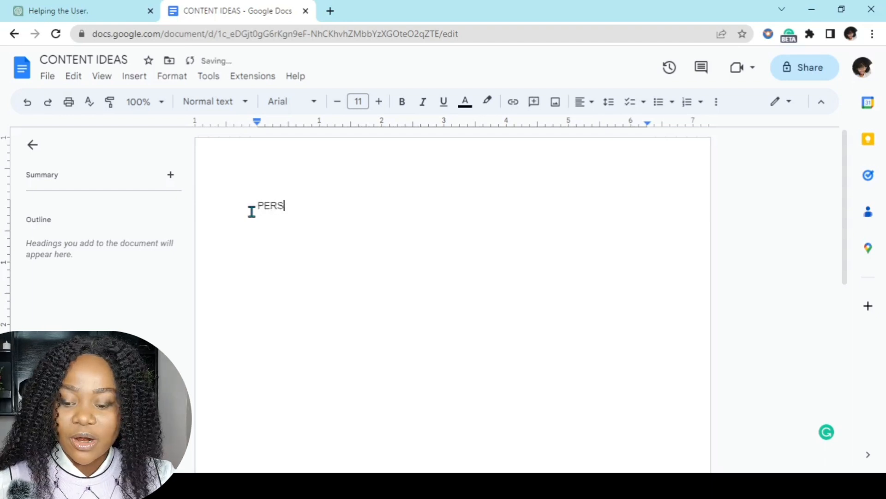
text(ON)
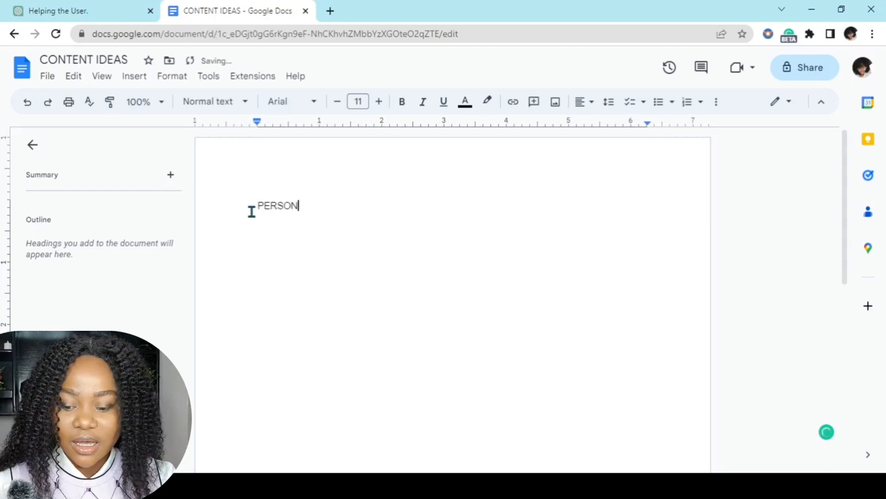
text(AL DEVELO)
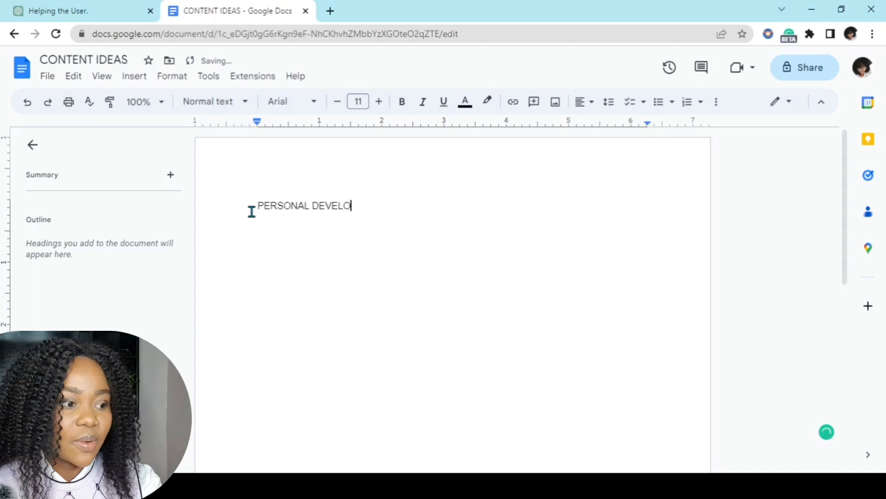
text(PMENT)
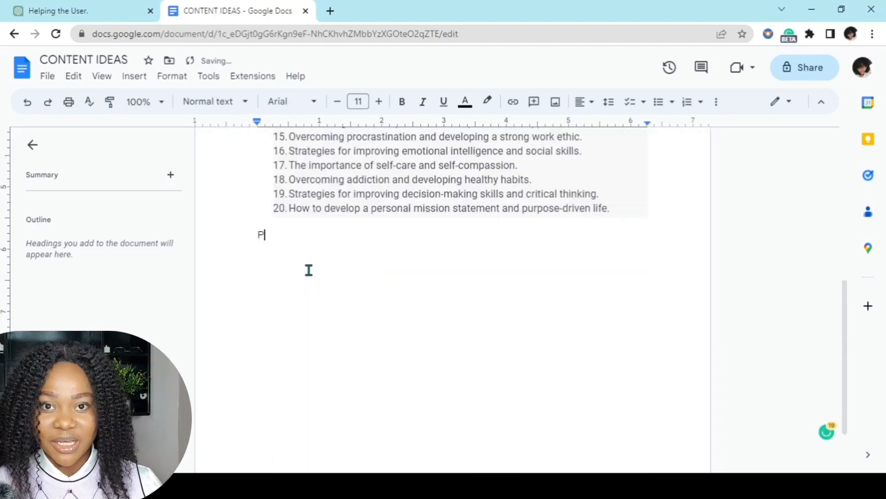
- Add a PRODUCTIVITY heading below the ideas list and select that word
text(RODUCTIV)
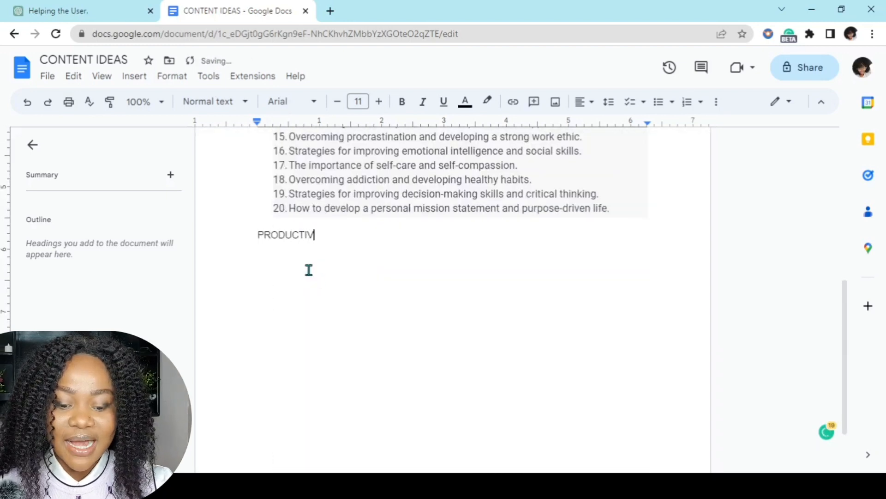
text(ITY)
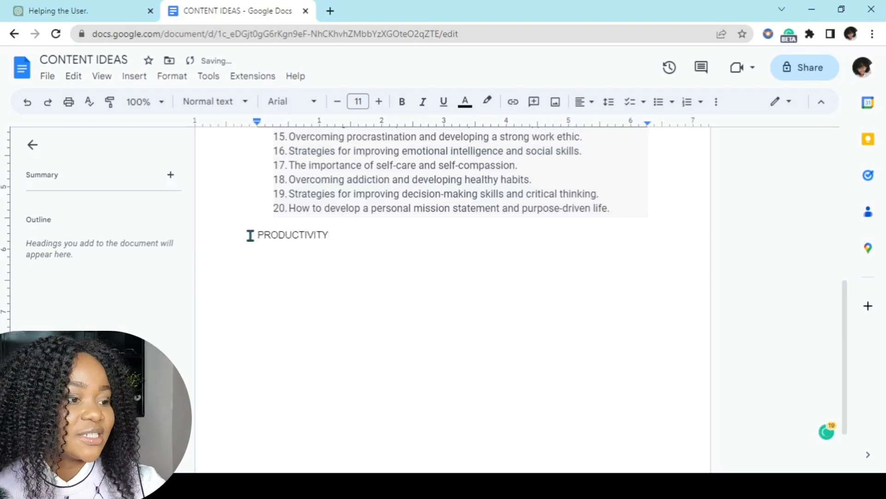
double_click(293, 235)
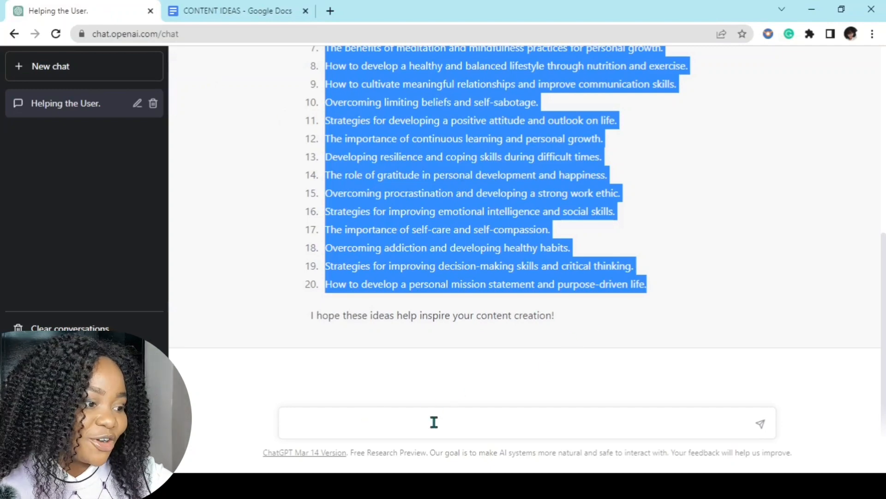
- Send ChatGPT the prompt 'Generate 20 content ideas on productivity for youtube'
click(433, 423)
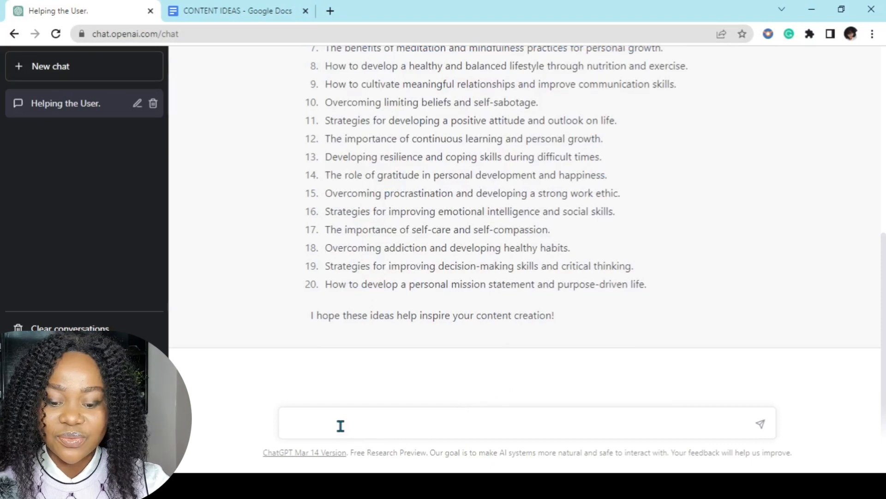
text(gENERATE)
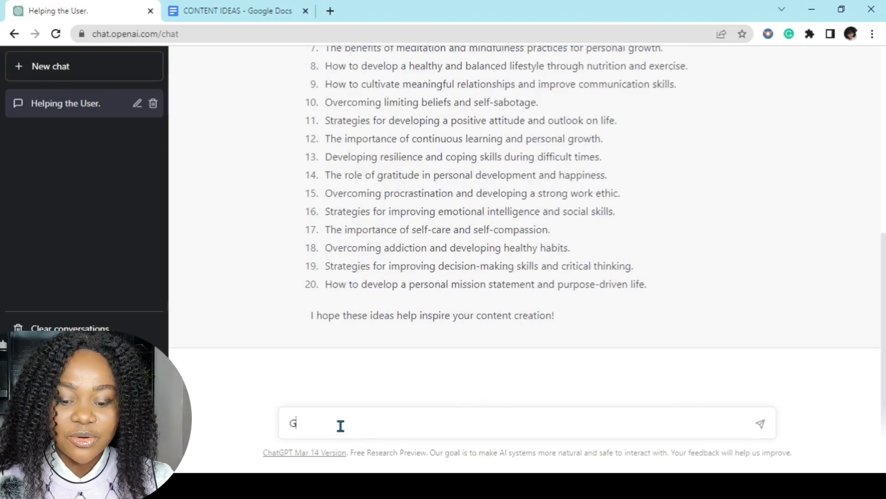
text(enerate 20 cont)
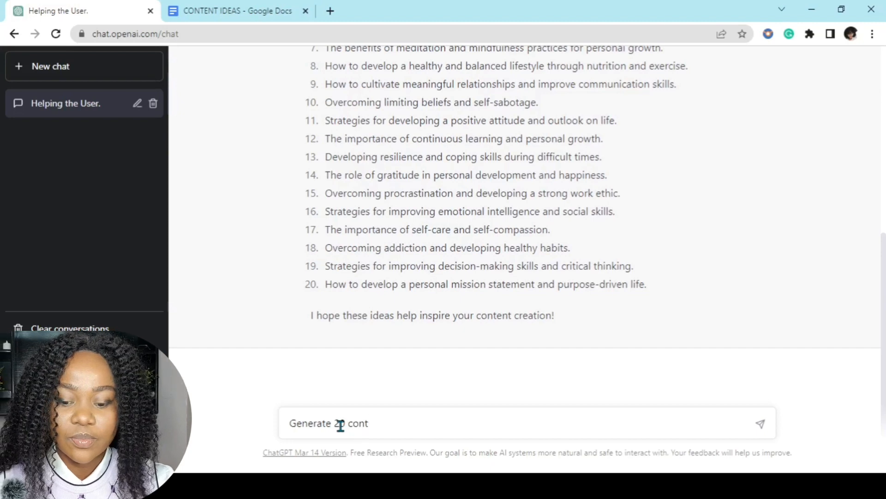
text(ent idea)
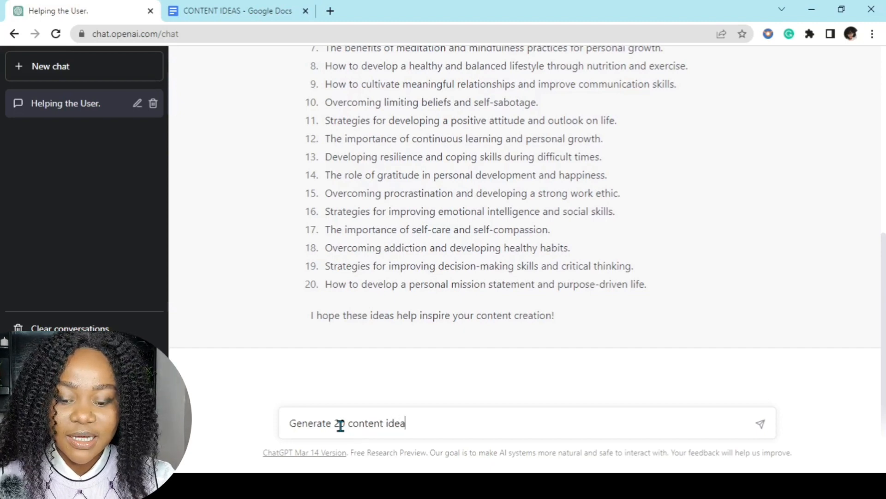
text(s on)
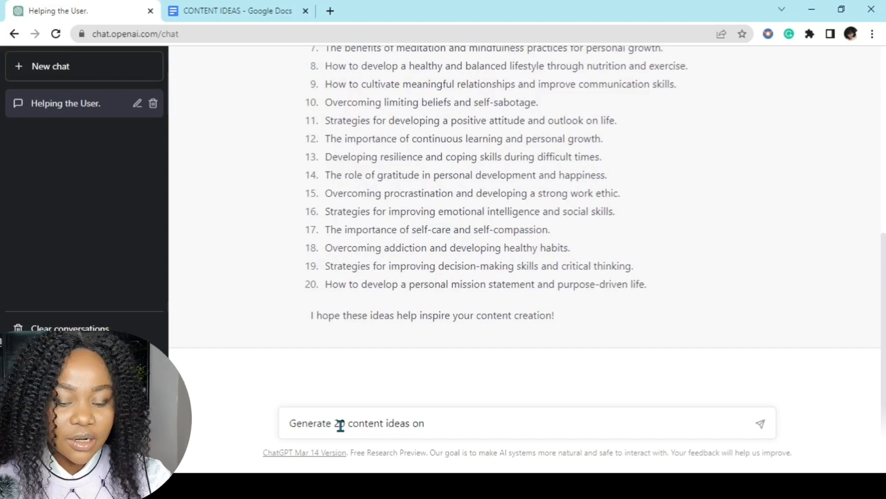
text(pro)
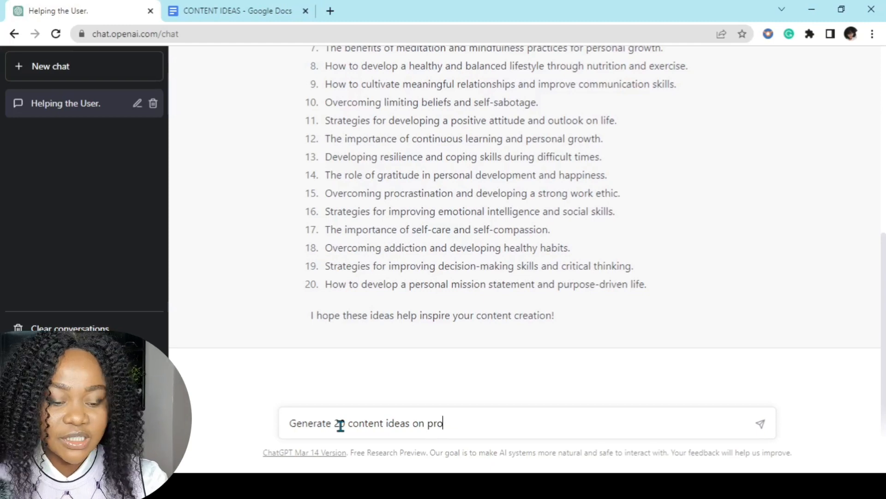
text(ductivi)
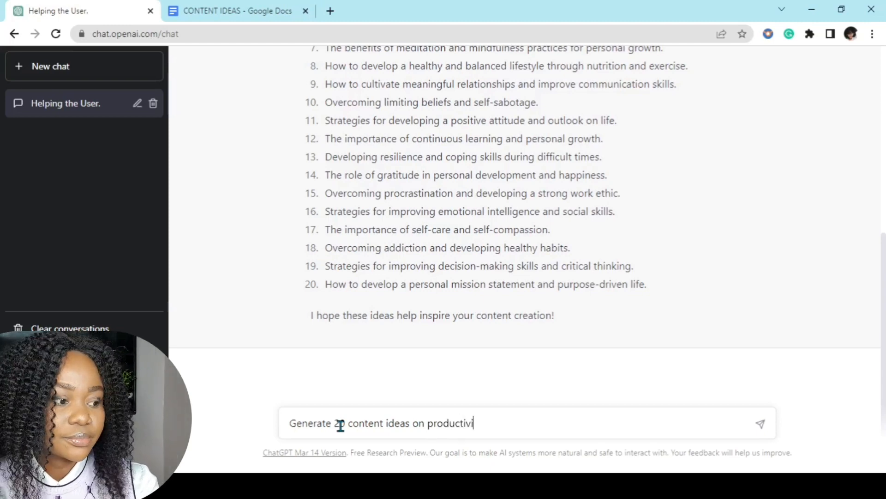
text(ty for)
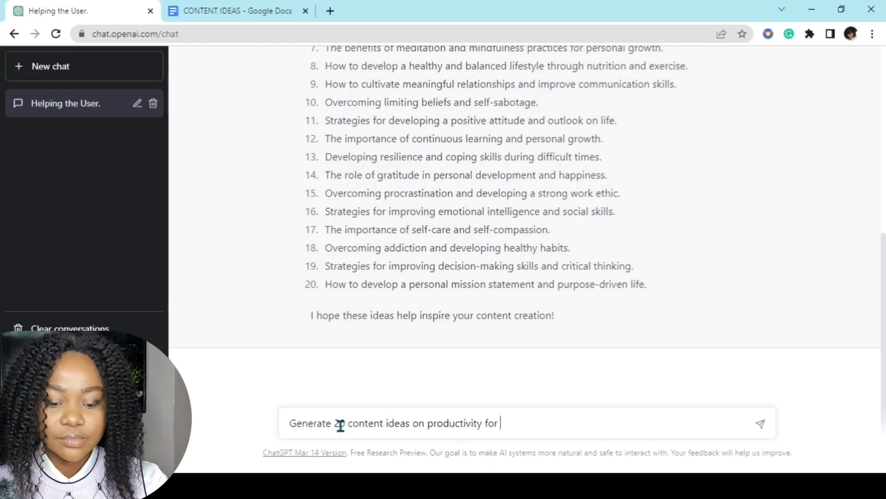
text(youtube)
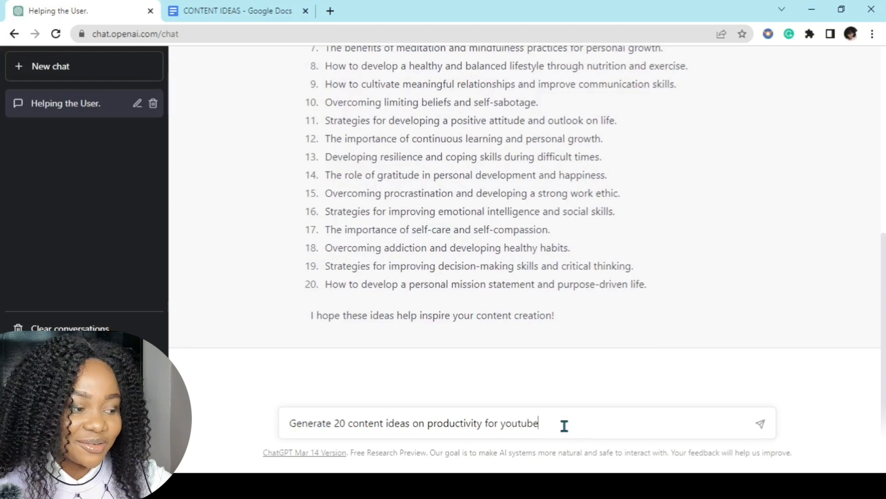
key(Return)
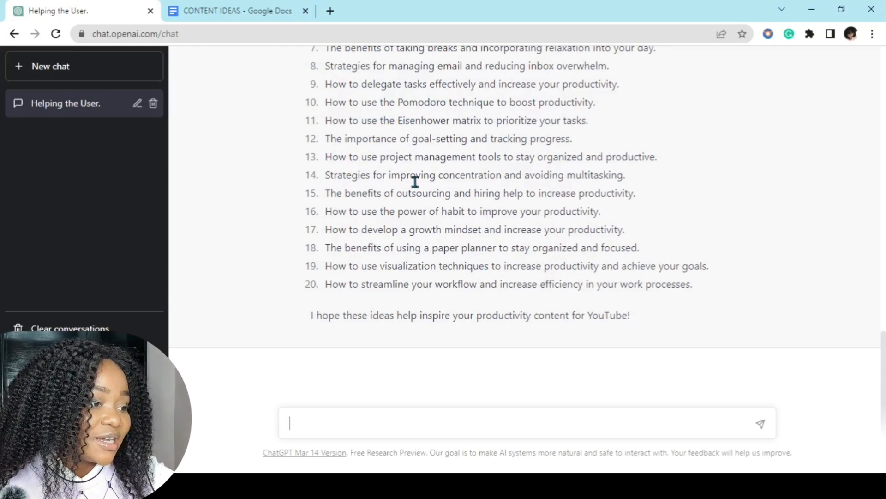
mouse_move(412, 224)
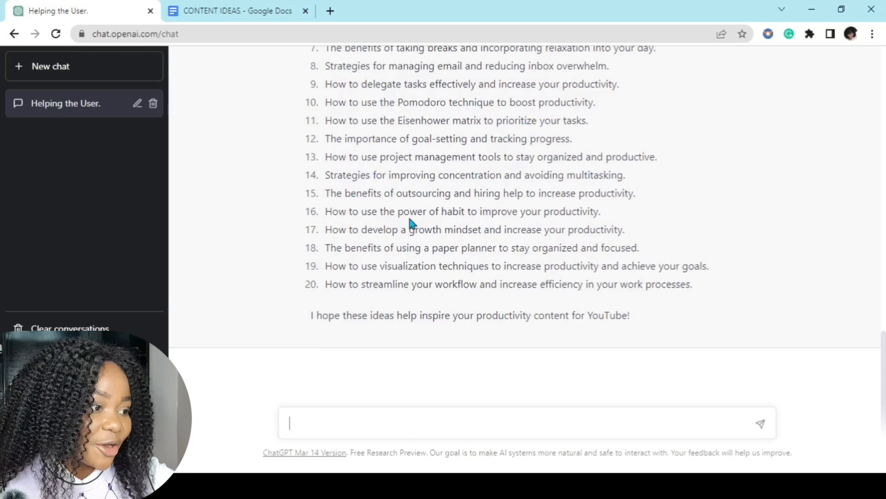
mouse_move(622, 277)
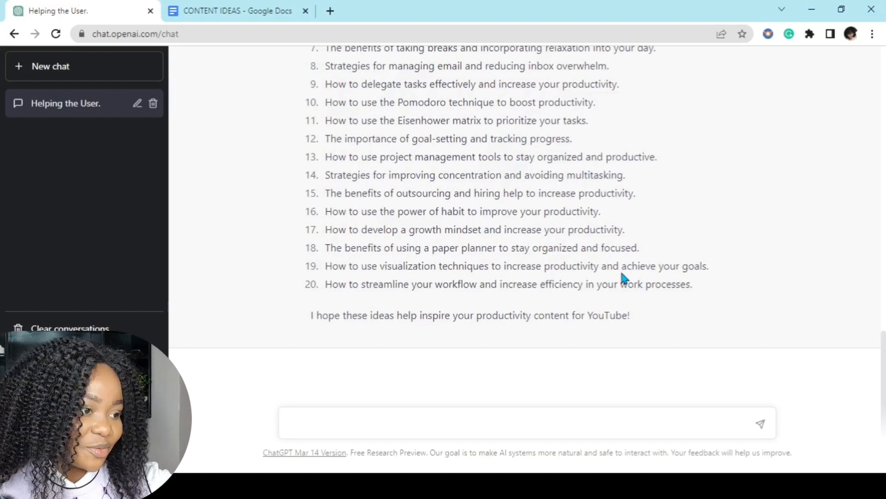
- Scroll up to the start of the productivity ideas reply
scroll(up, 3)
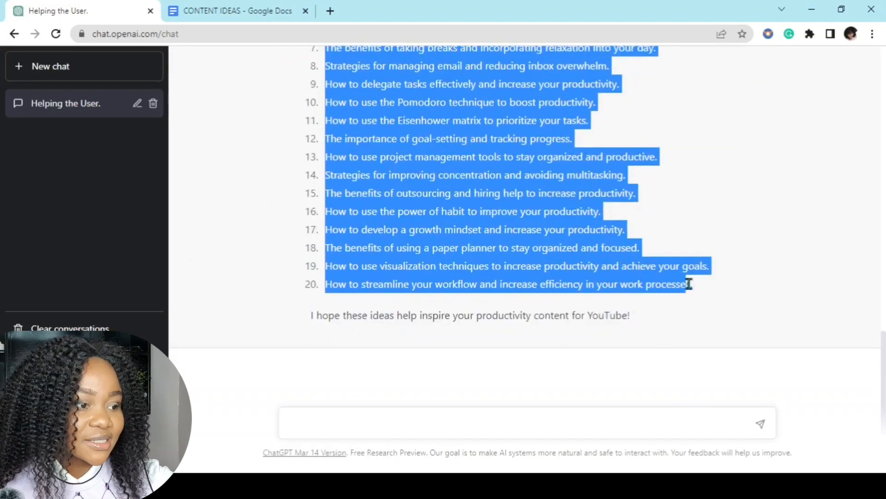
mouse_move(537, 218)
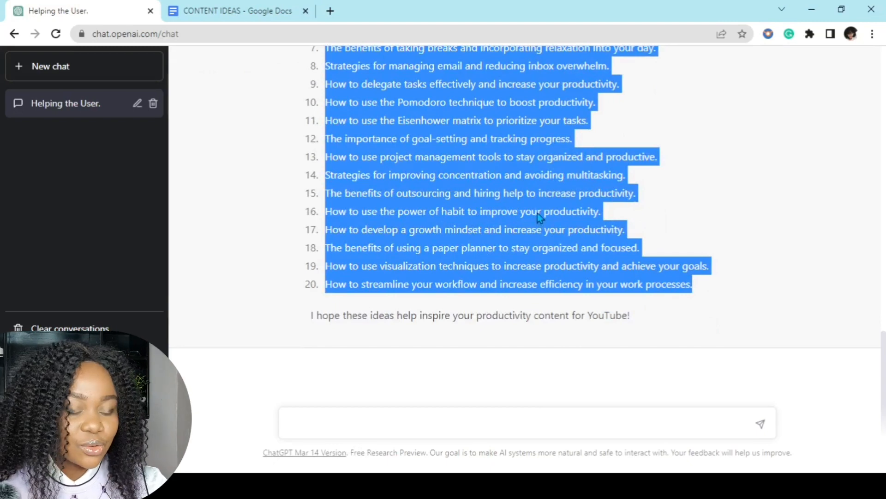
- In the CONTENT IDEAS doc, add the heading CV WRITING AND INTERVIEW below the productivity list
click(237, 10)
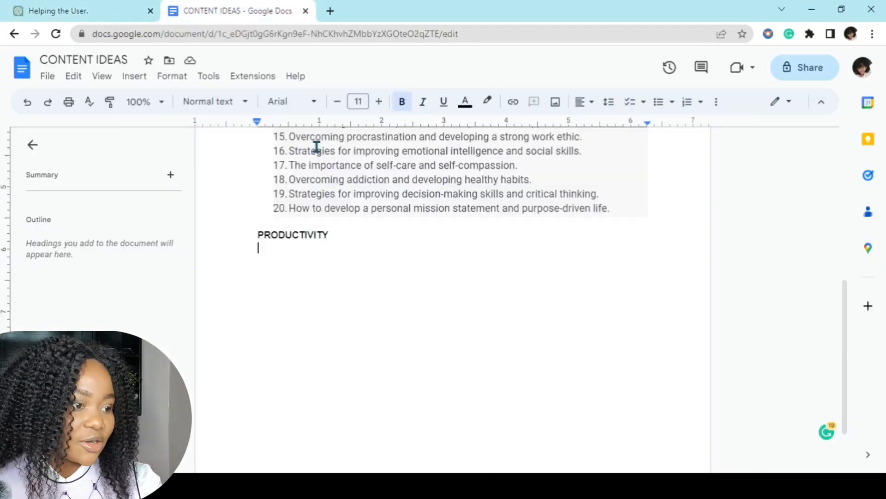
scroll(down, 3)
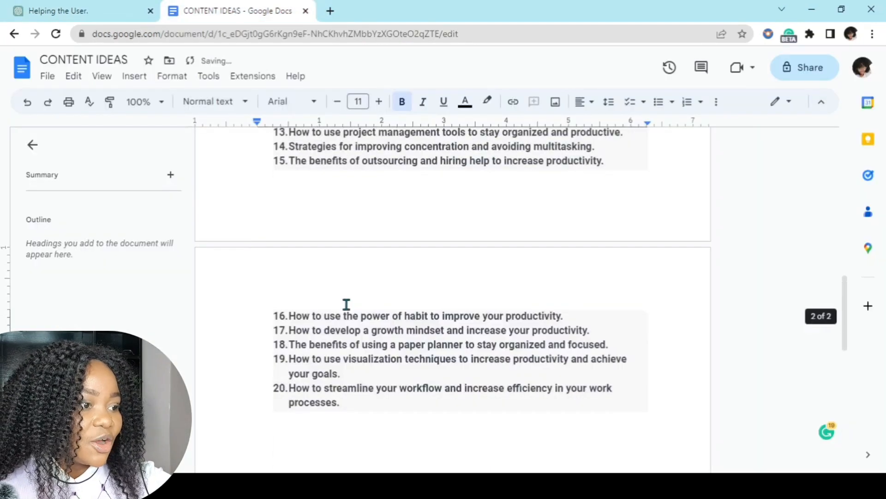
scroll(down, 3)
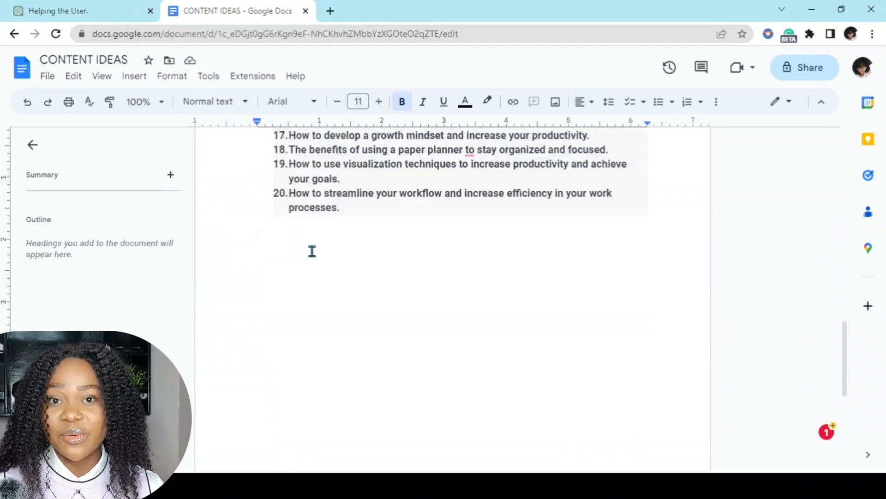
click(257, 234)
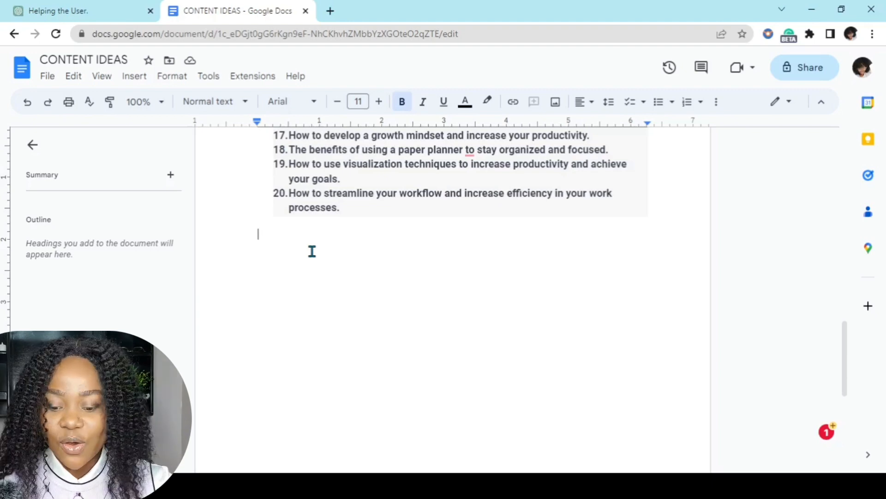
text(CV W)
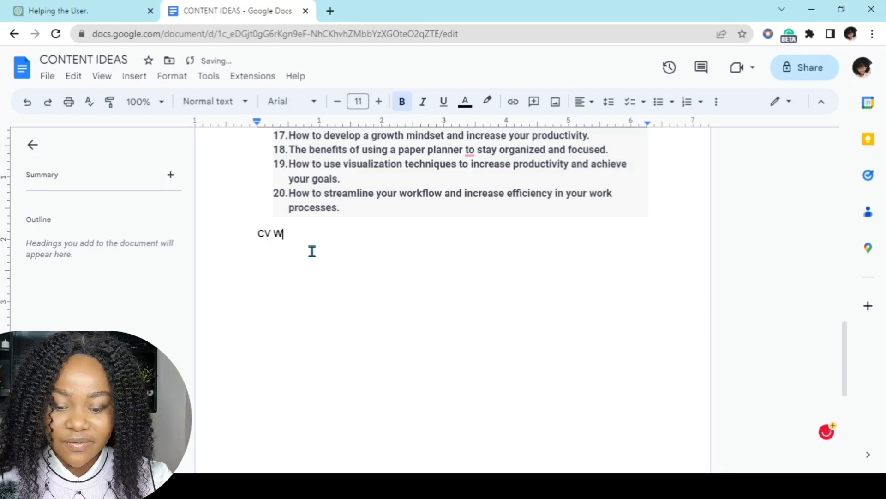
text(RITI)
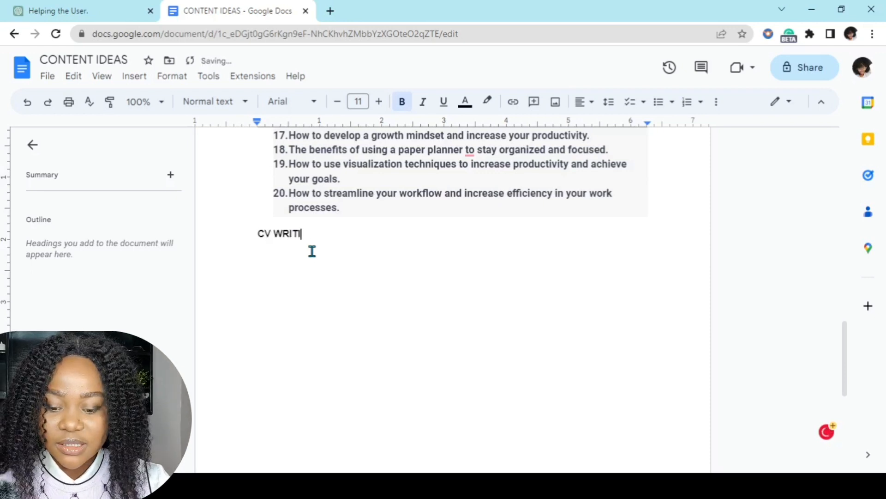
text(NG AND)
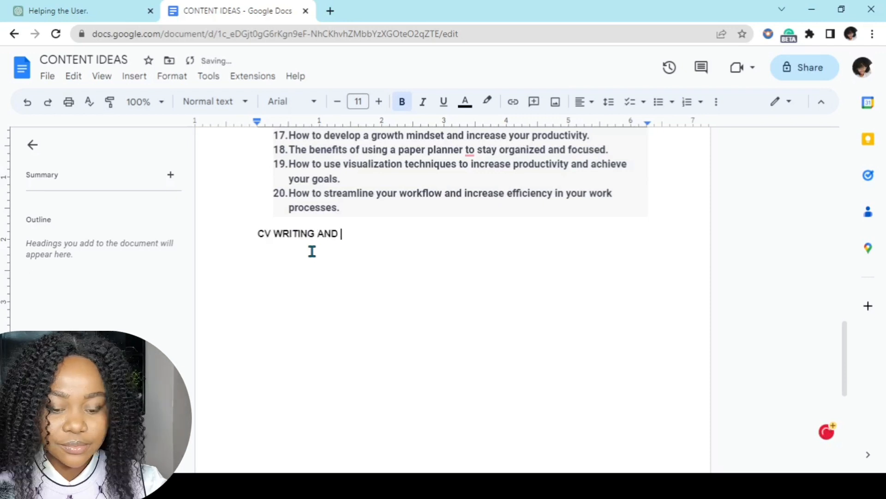
text(INTERVIEW)
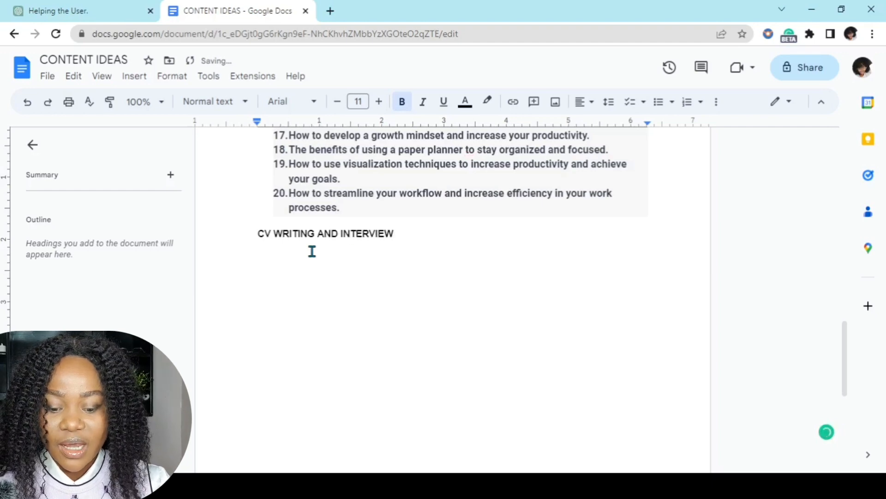
- In ChatGPT, write a prompt asking for 20 content ideas on CV writing and interview preparation
click(79, 10)
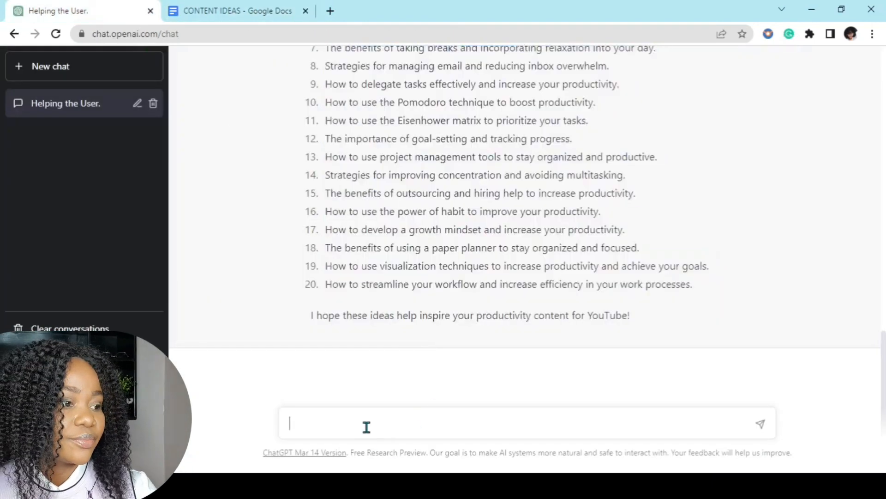
text(Generate 20)
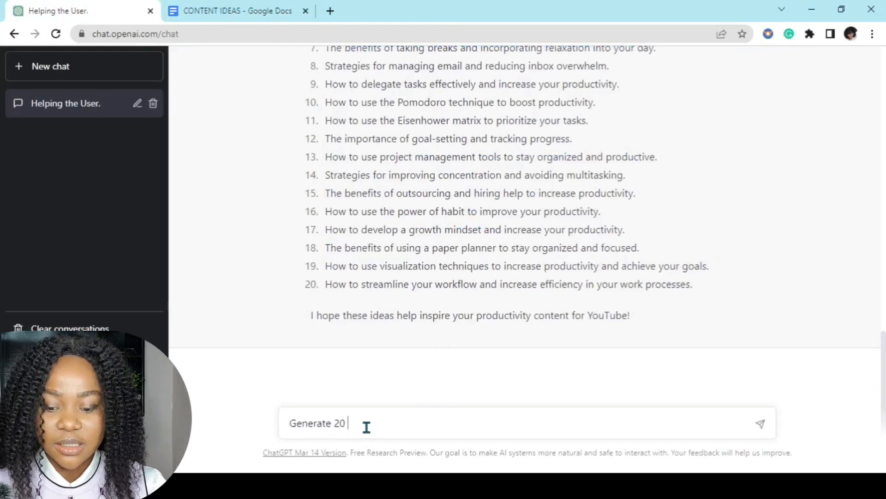
text(com)
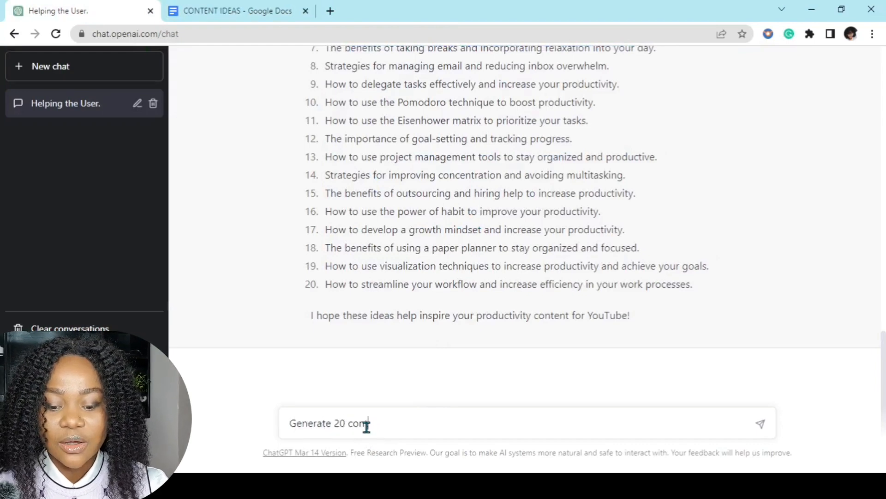
text(tent i)
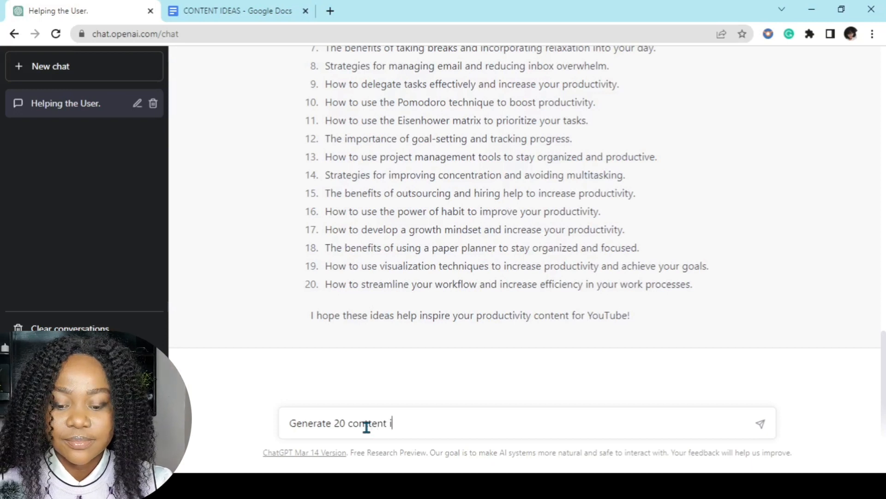
text(deas on)
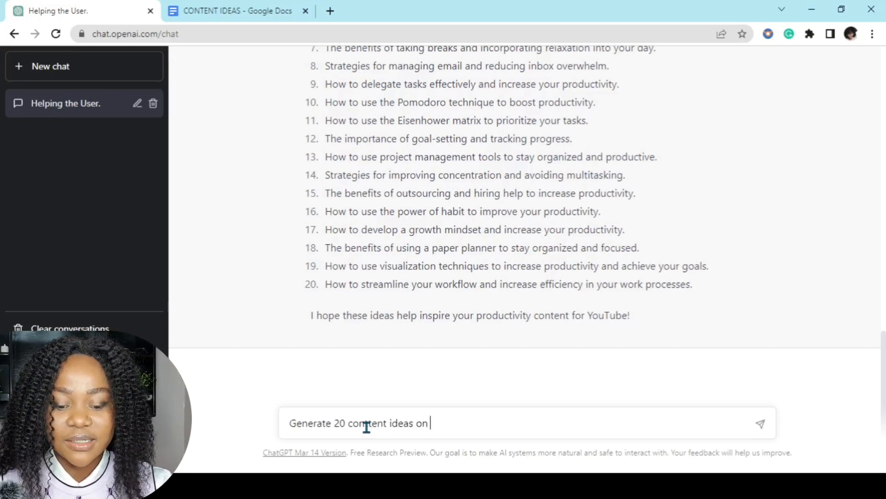
text(CV)
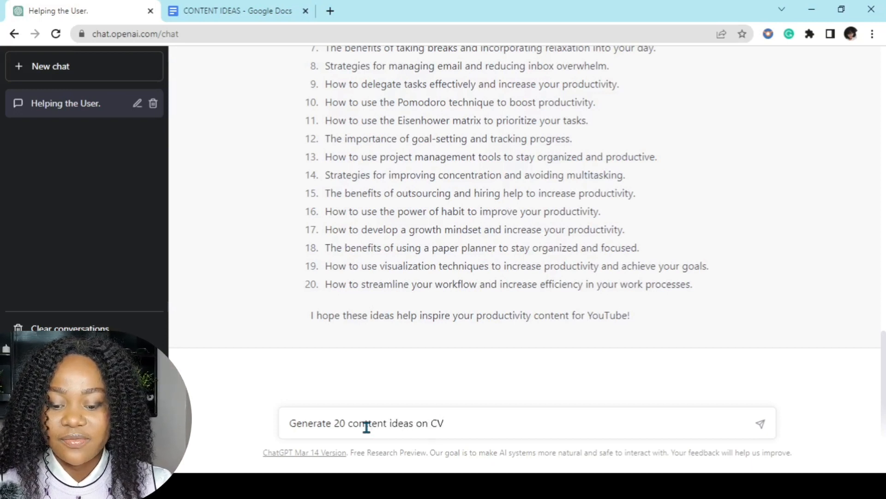
text(Resume w)
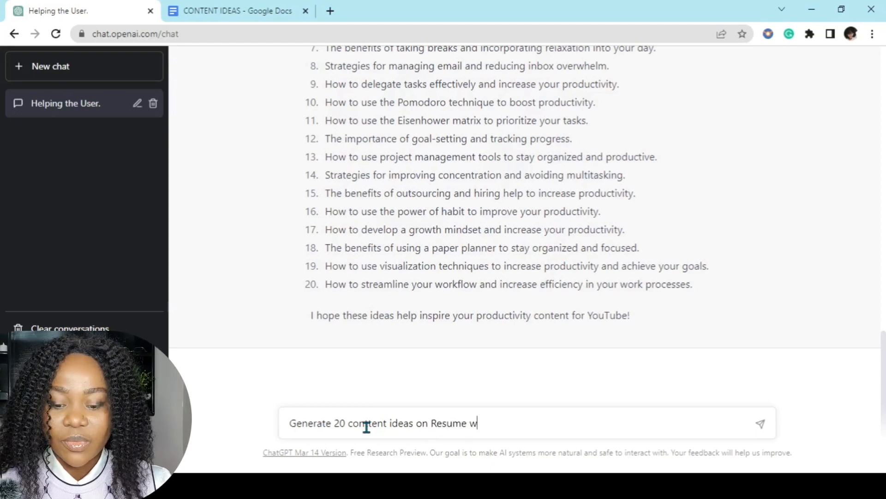
text(riting a)
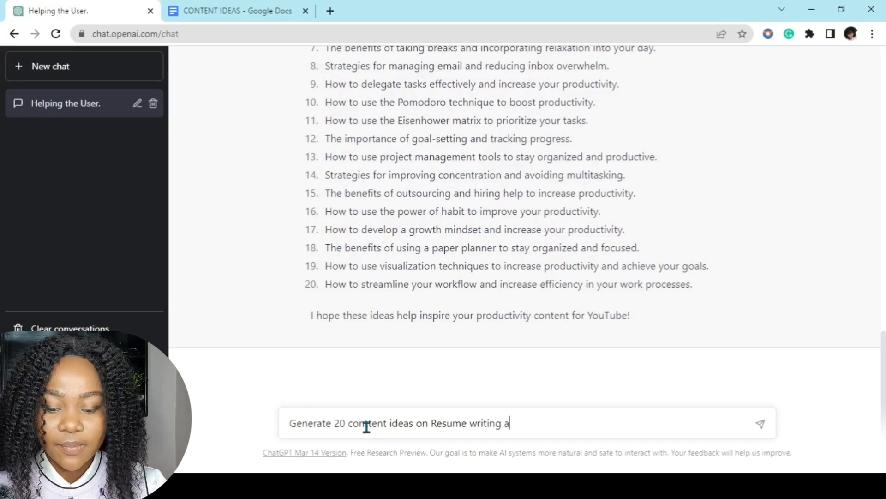
text(nd intervie)
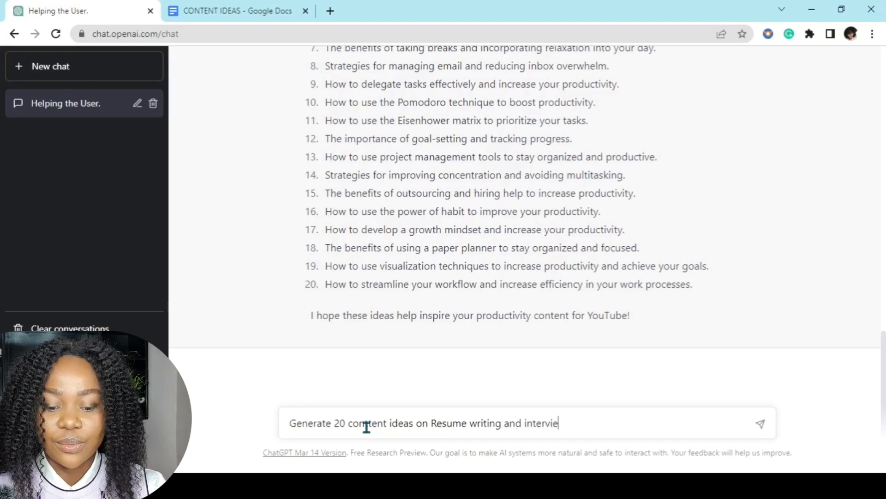
text(w prepar)
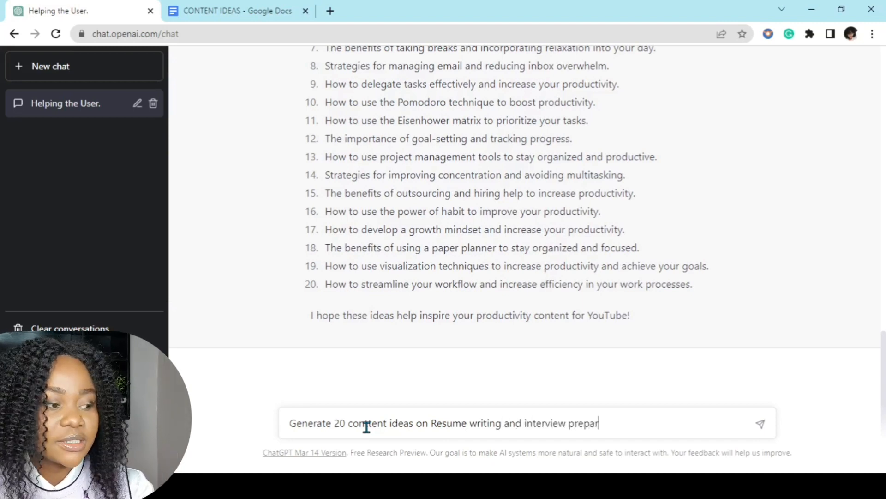
text(ation)
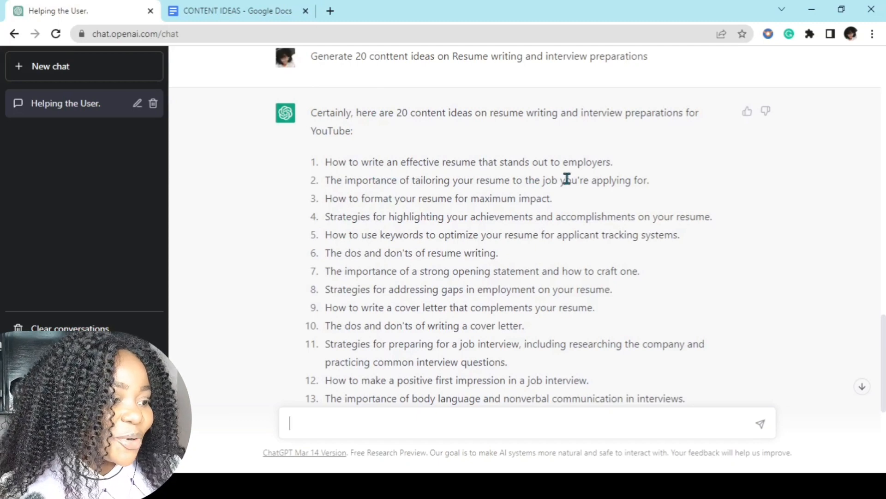
mouse_move(458, 212)
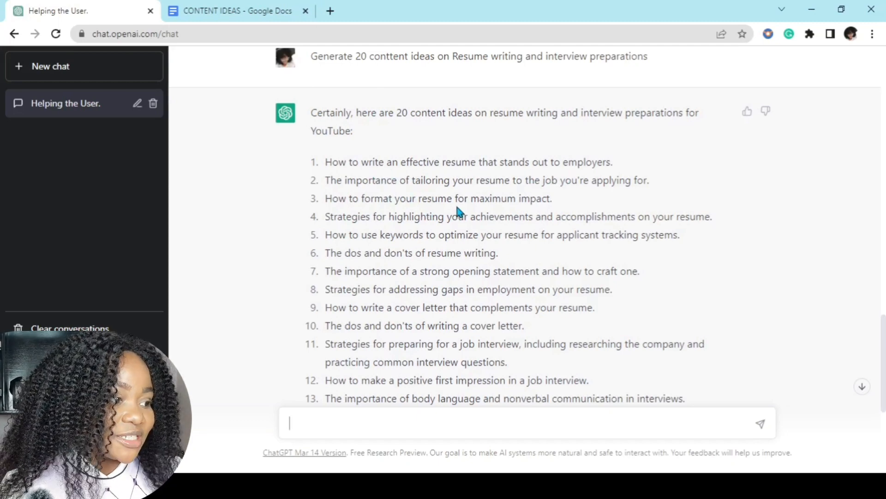
mouse_move(625, 212)
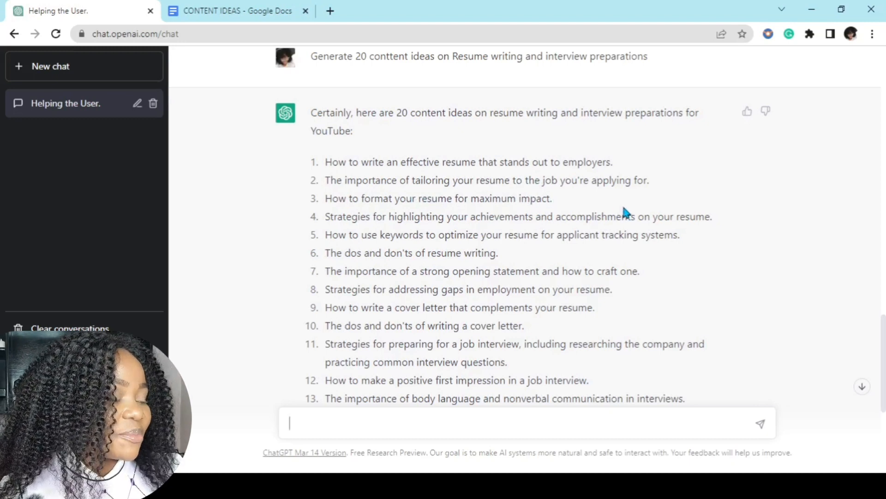
mouse_move(551, 212)
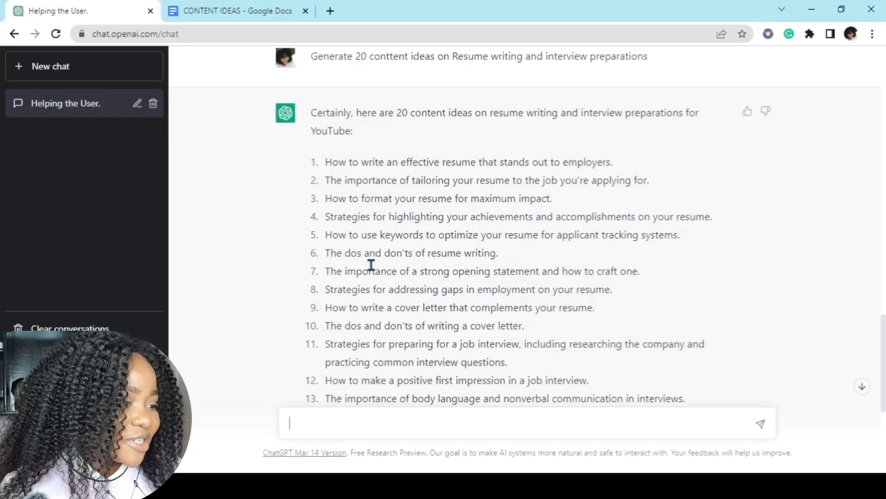
mouse_move(519, 267)
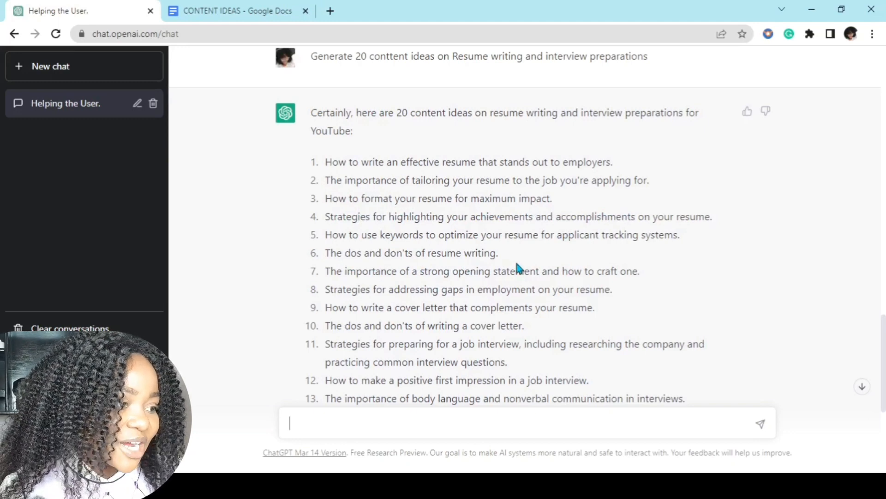
- Scroll through the 20 resume and interview ideas, then return to the CONTENT IDEAS doc
scroll(down, 3)
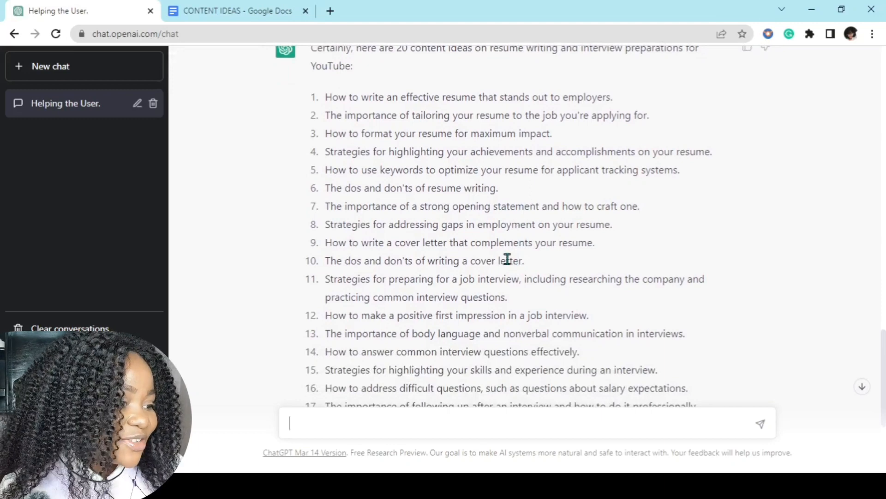
mouse_move(469, 255)
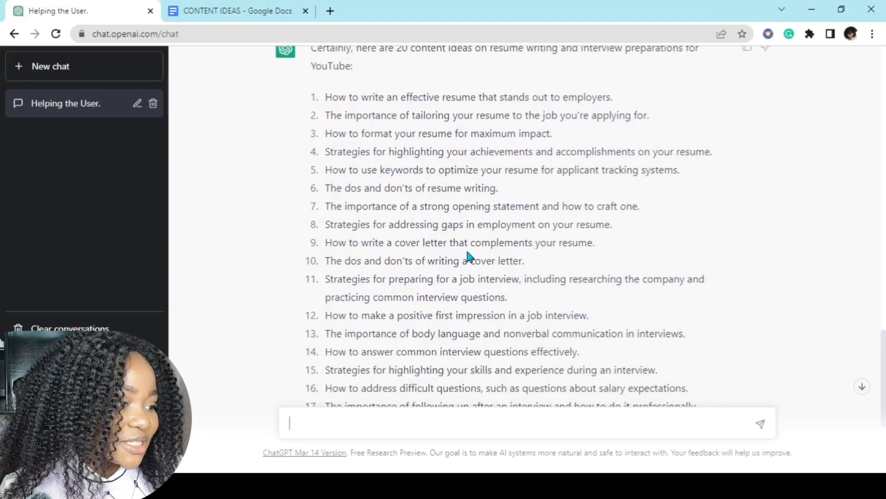
mouse_move(395, 200)
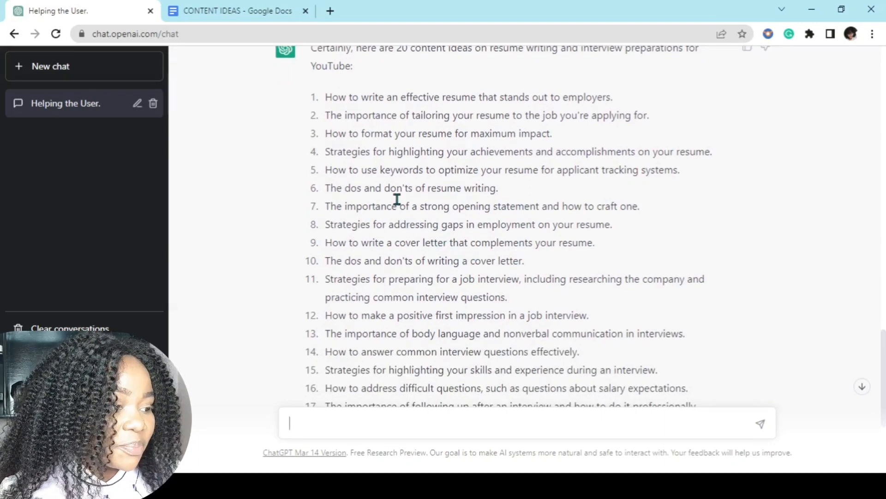
scroll(down, 3)
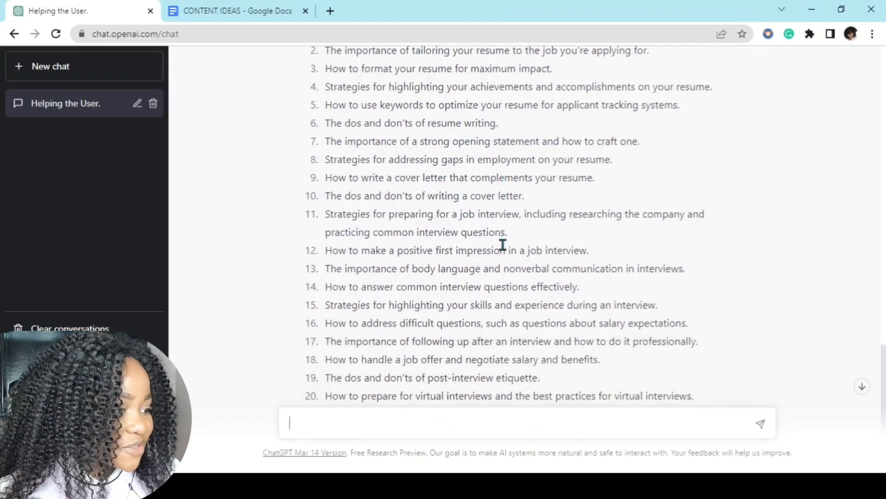
scroll(up, 3)
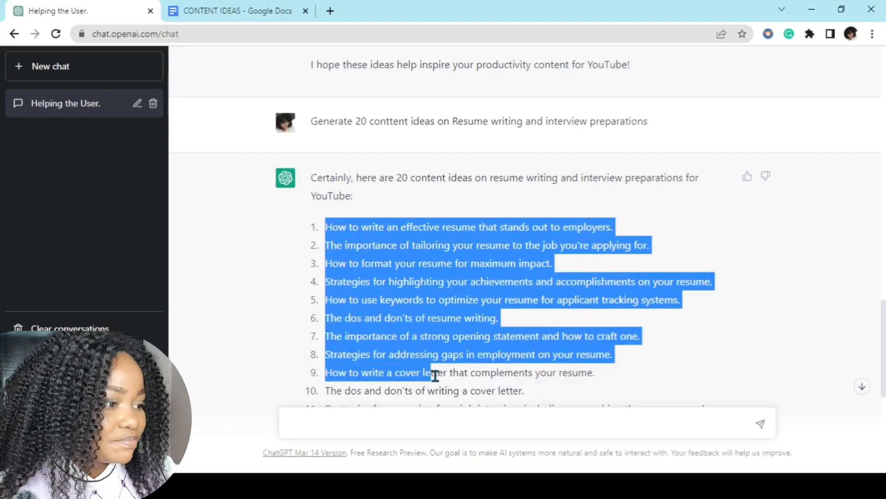
scroll(down, 3)
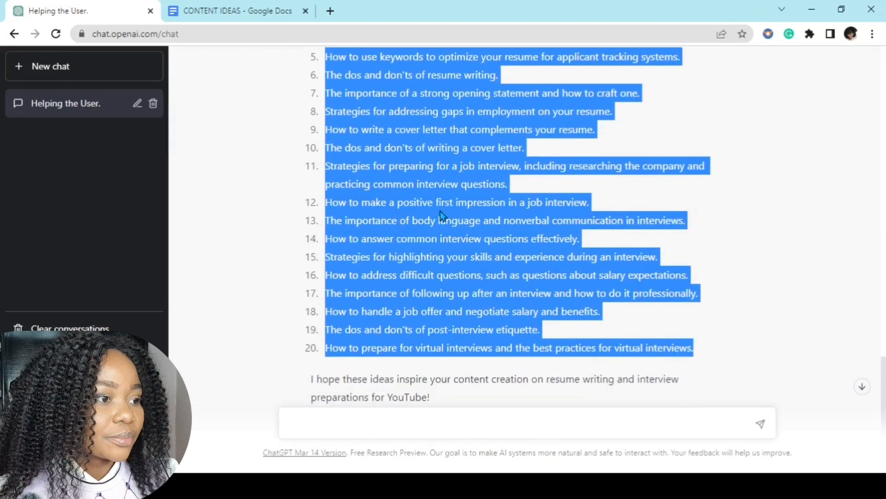
click(236, 10)
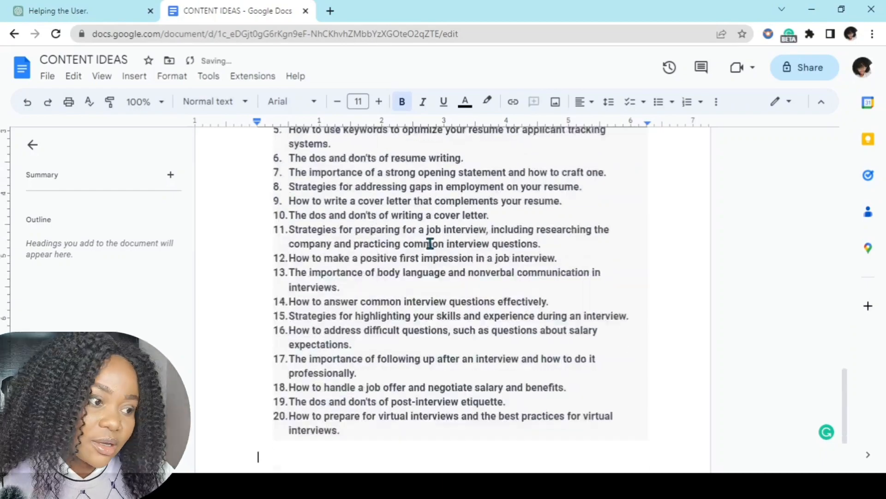